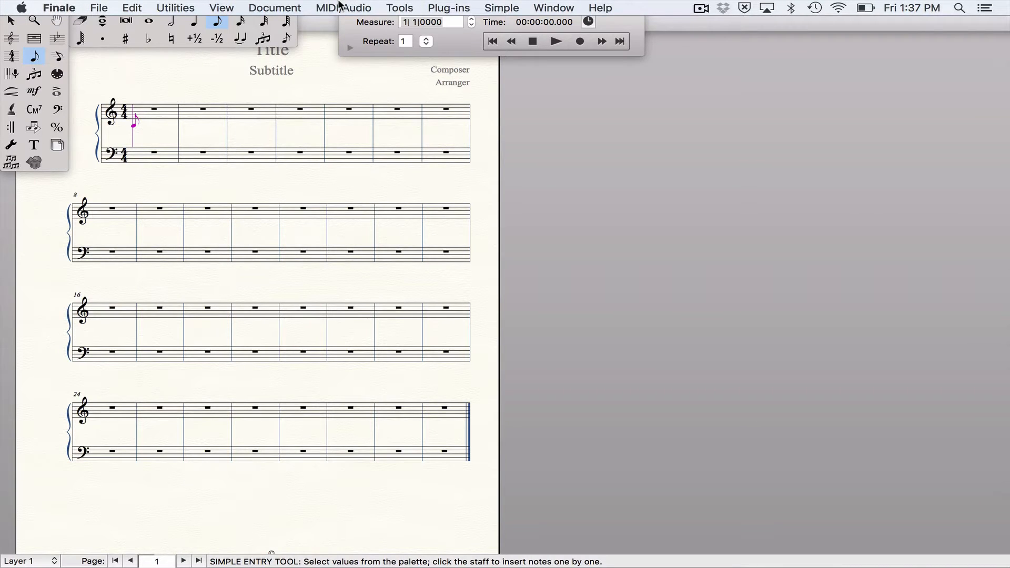
- Open the MIDI/Audio menu to reach the MIDI Setup settings
click(342, 8)
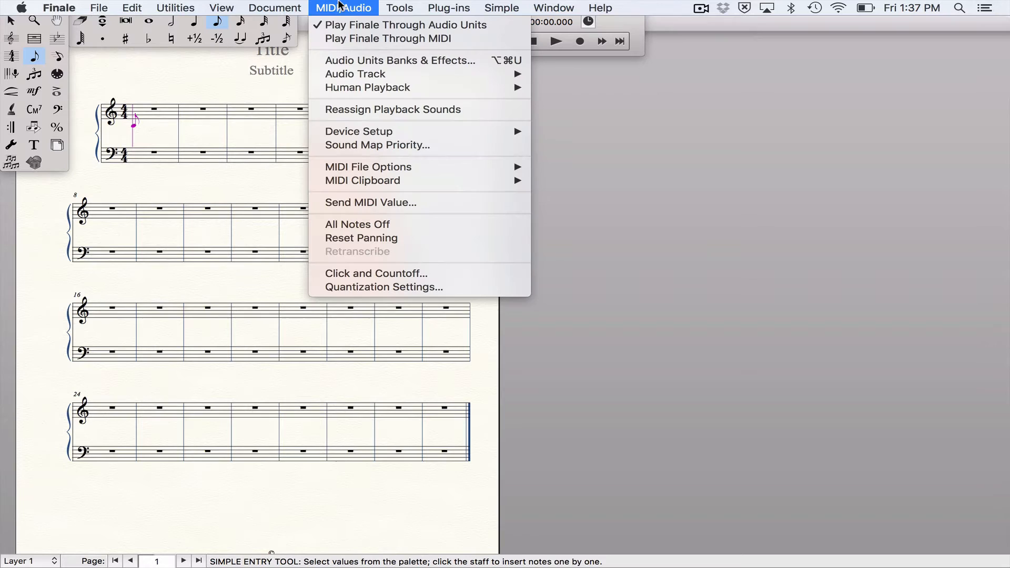
mouse_move(377, 145)
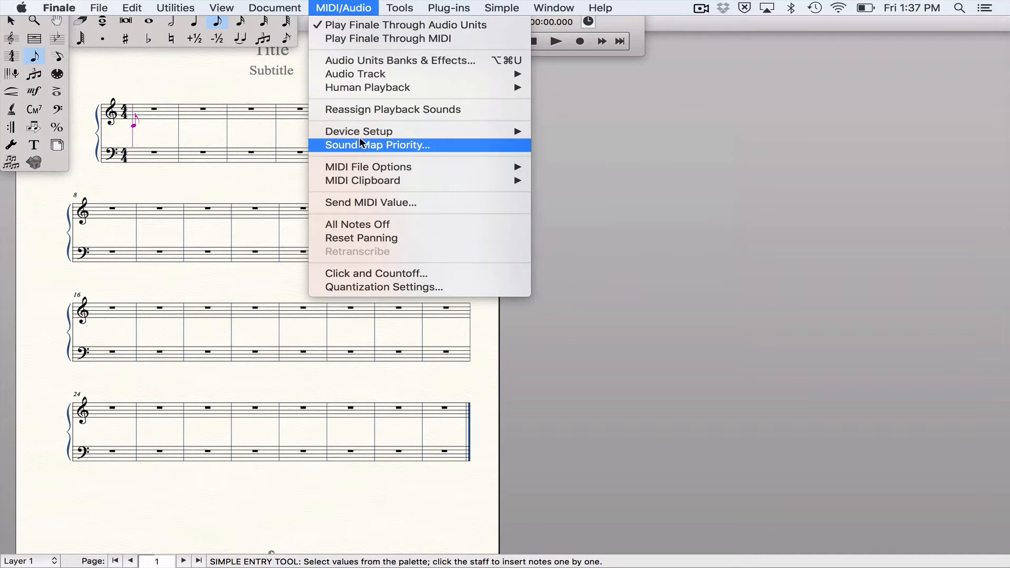
mouse_move(359, 131)
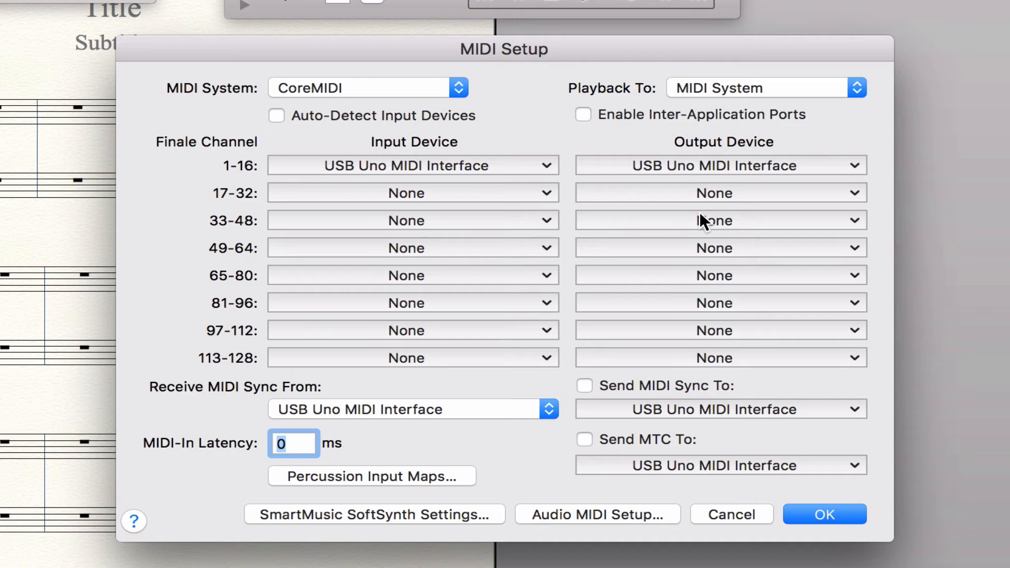
mouse_move(474, 115)
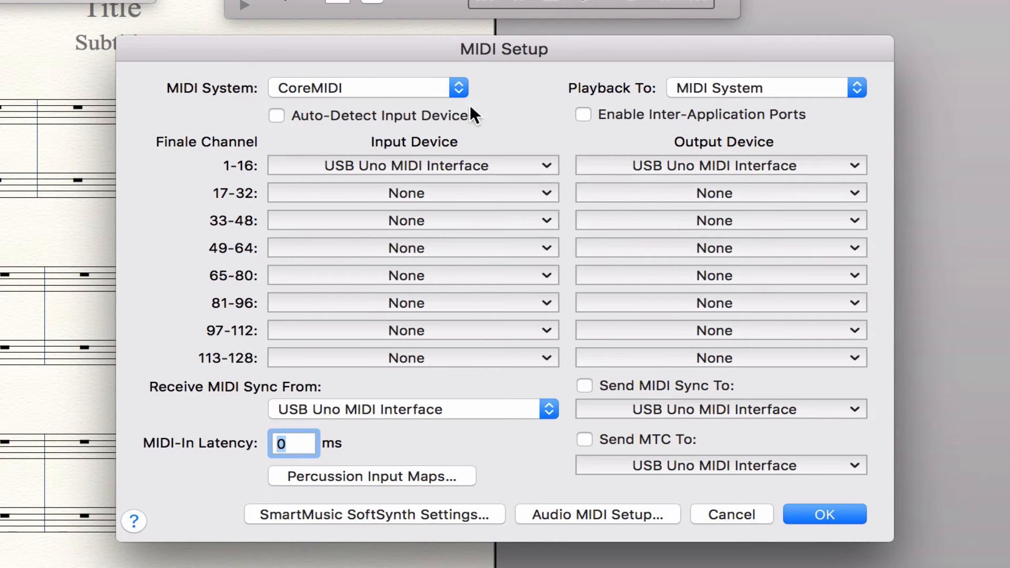
- Keep USB Uno MIDI Interface as the 1-16 input device and MIDI sync source, and confirm
click(413, 166)
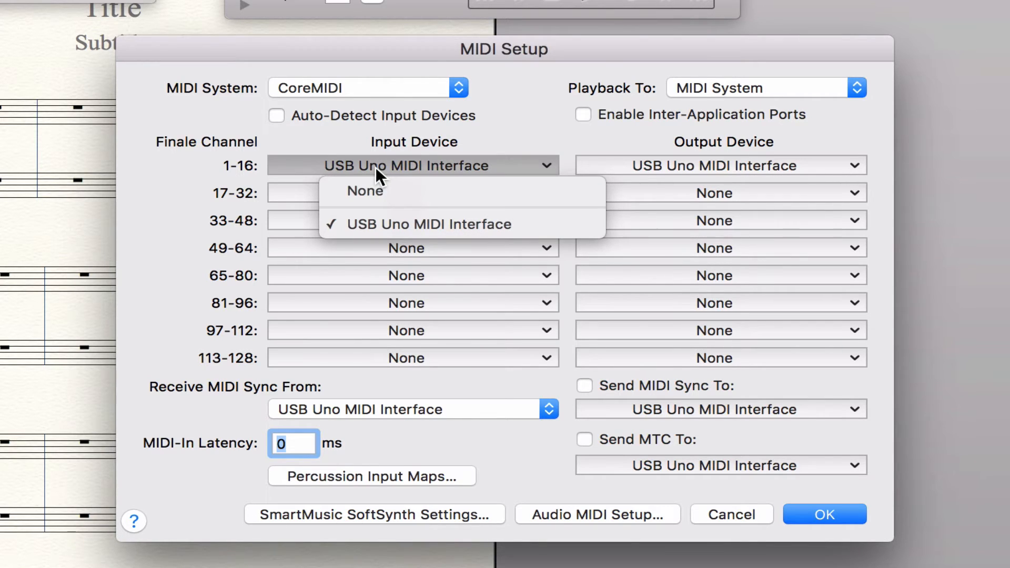
mouse_move(409, 177)
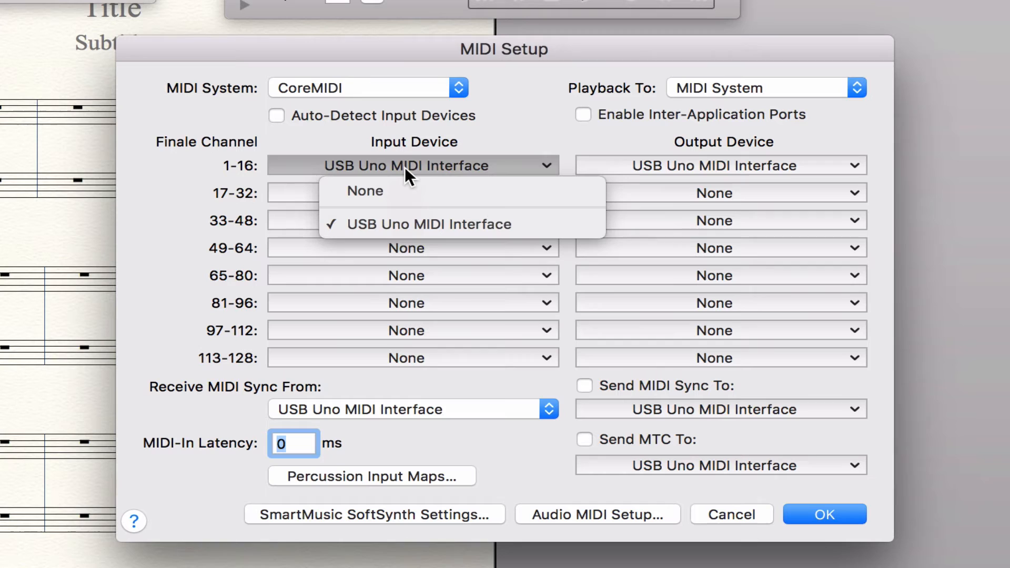
mouse_move(414, 175)
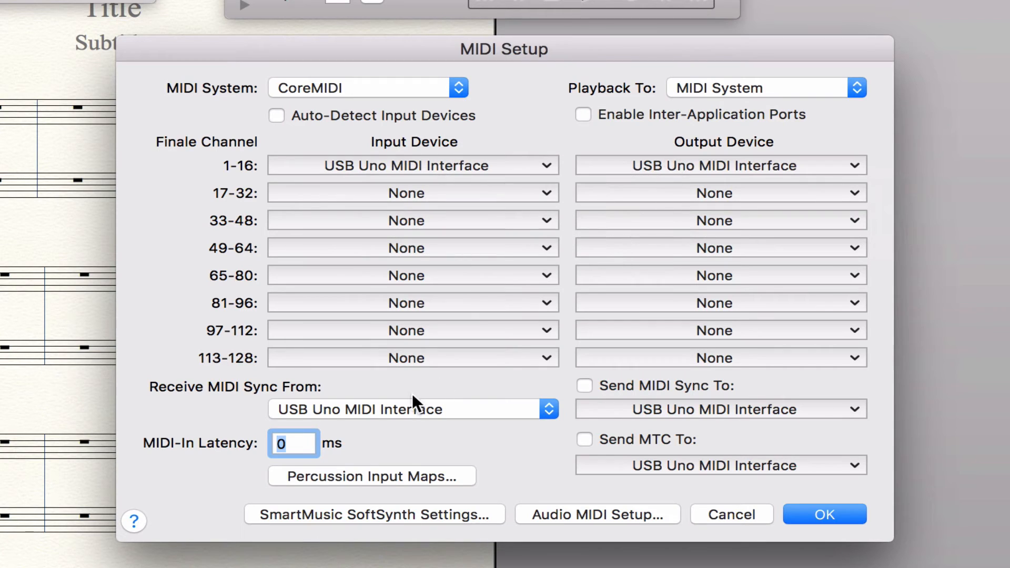
click(412, 410)
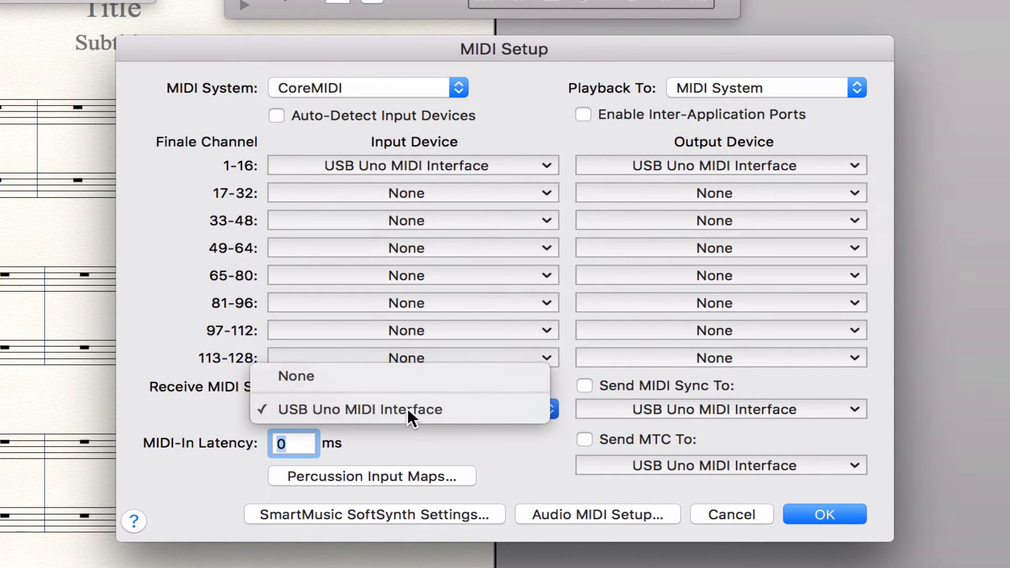
click(357, 410)
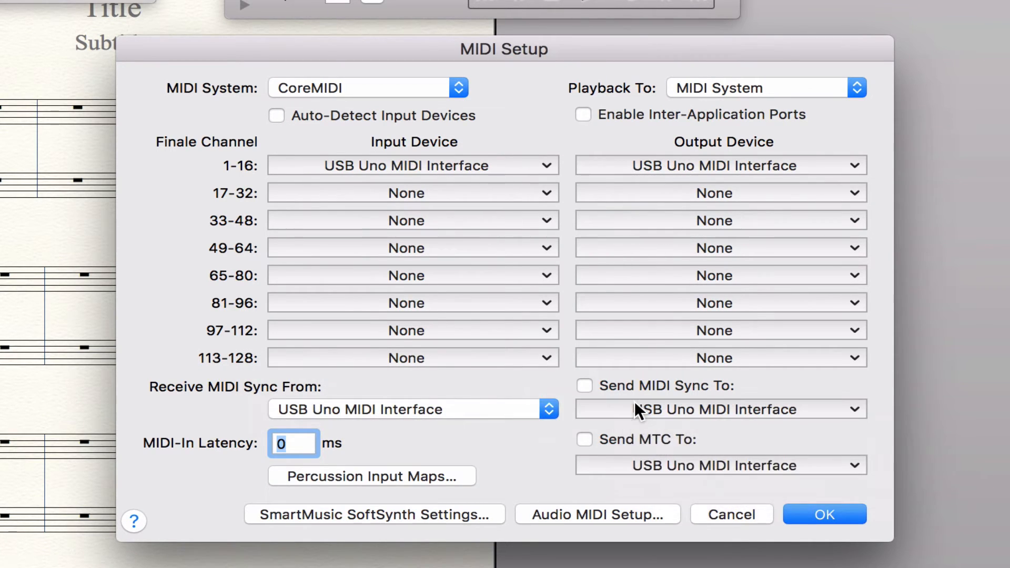
mouse_move(637, 474)
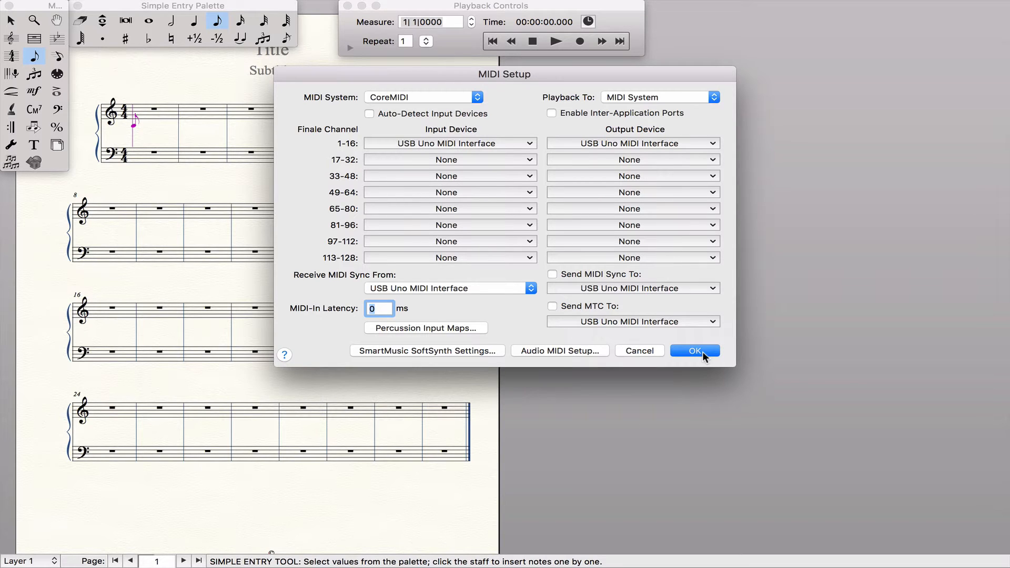
click(695, 350)
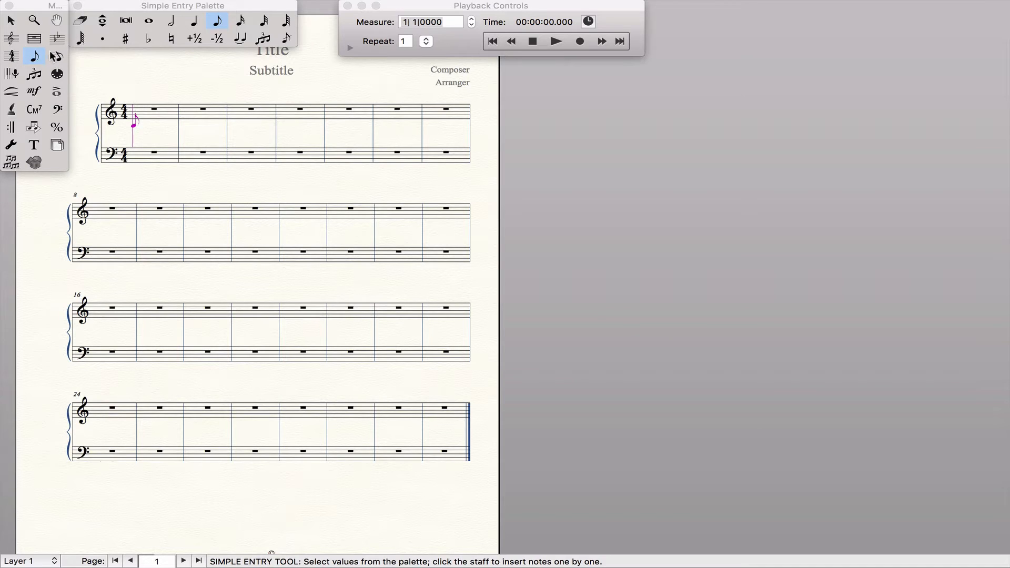
- Use Speedy Entry to enter treble melody and chords, then bass eighth-notes in measures 7 and 8
click(57, 56)
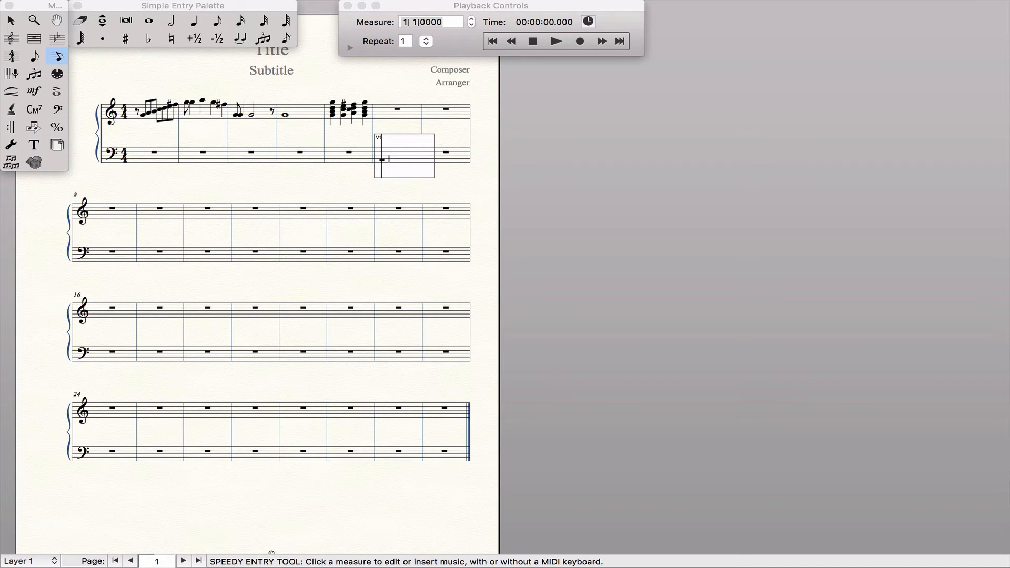
click(386, 159)
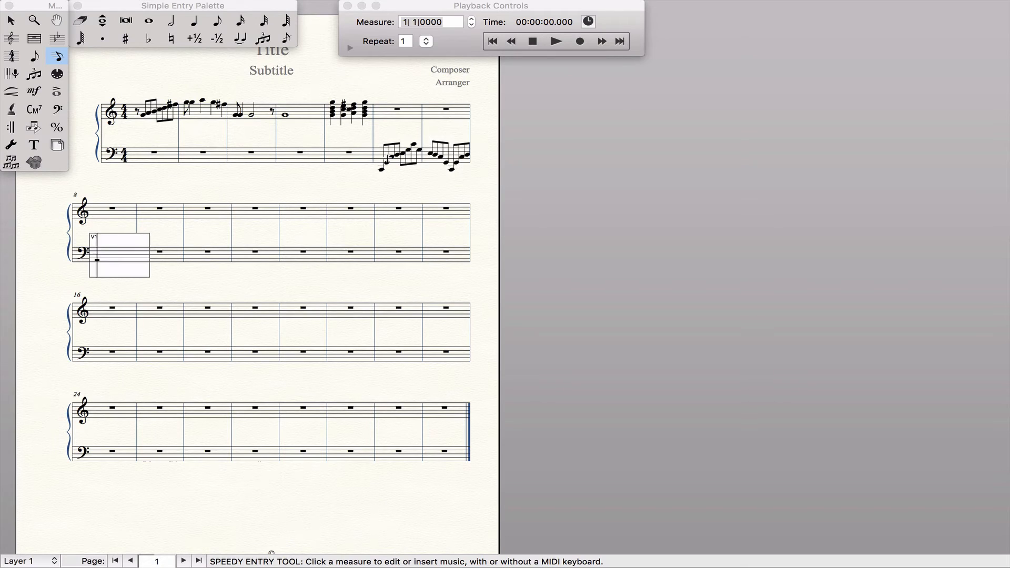
click(97, 257)
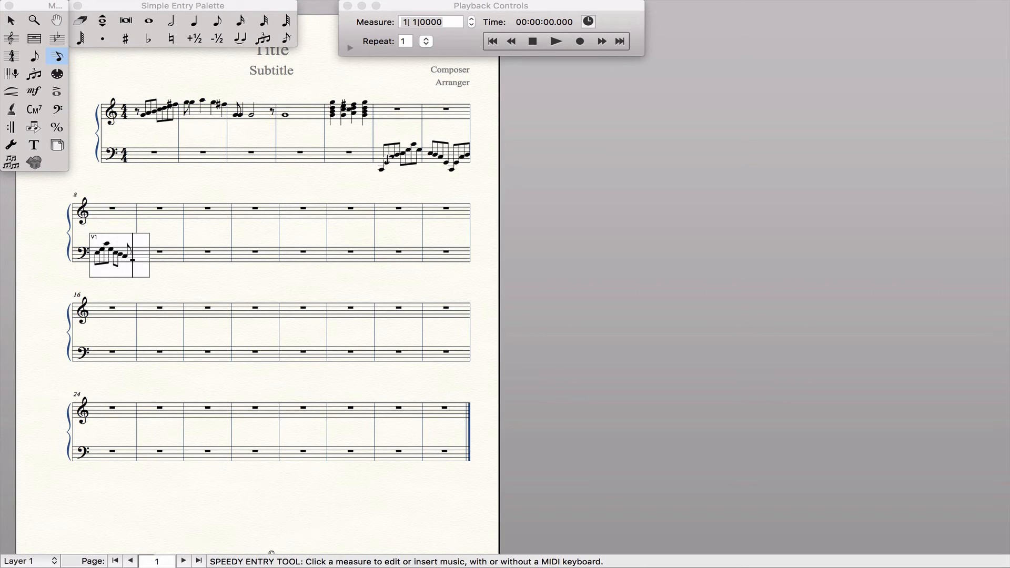